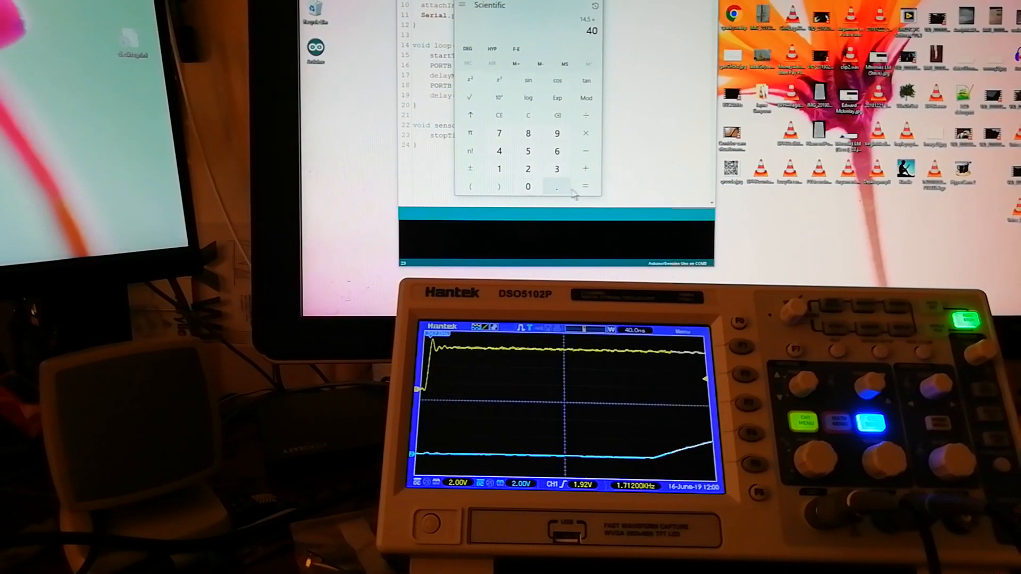
Evaluate 14.5 × 40 to display the result 580
click(584, 186)
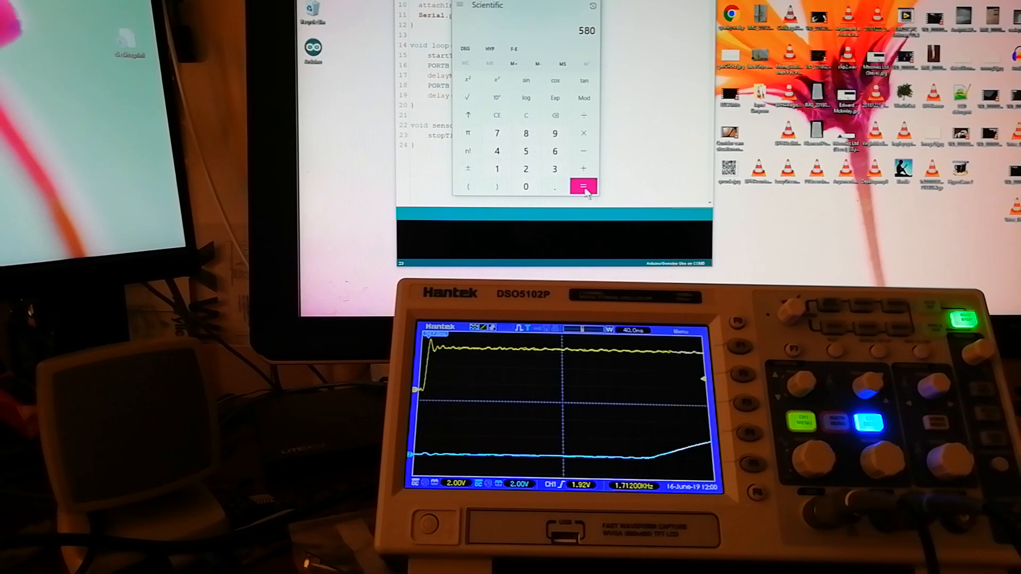